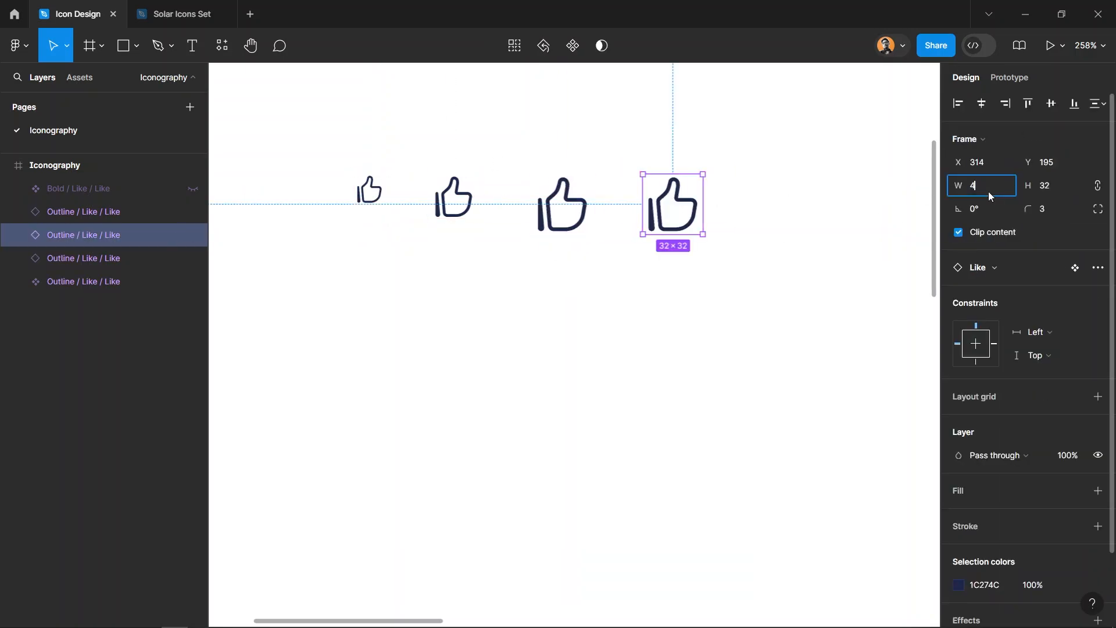
Import the Hugeicons bell notification icon as a 24×24 frame through the Iconify plugin.
{"action": "type", "text": "64"}
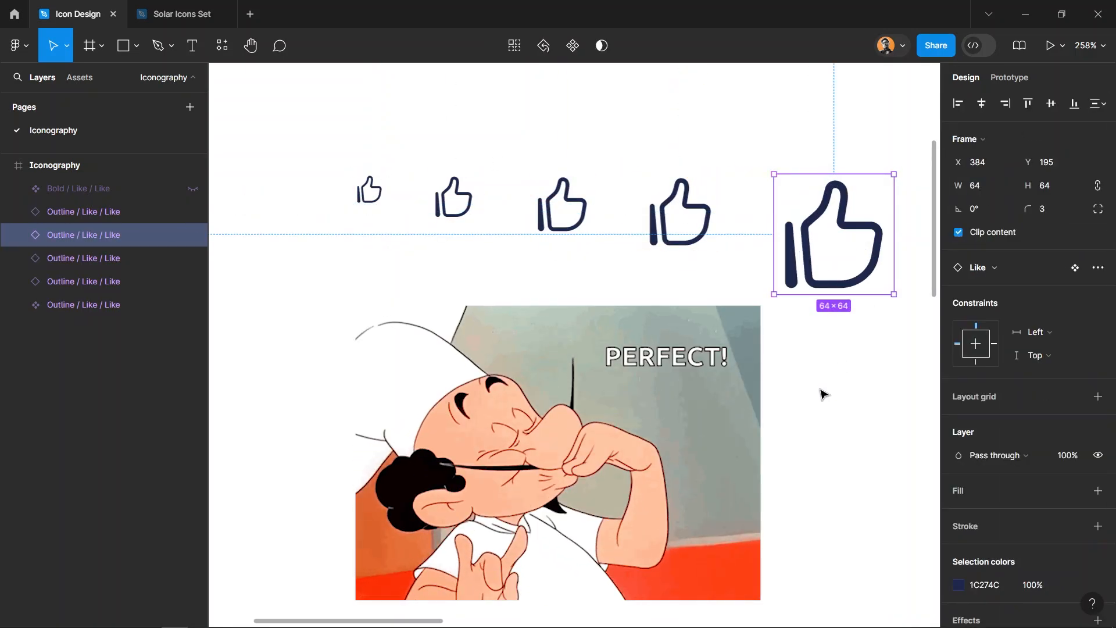
{"action": "left_click", "coordinate": [220, 45]}
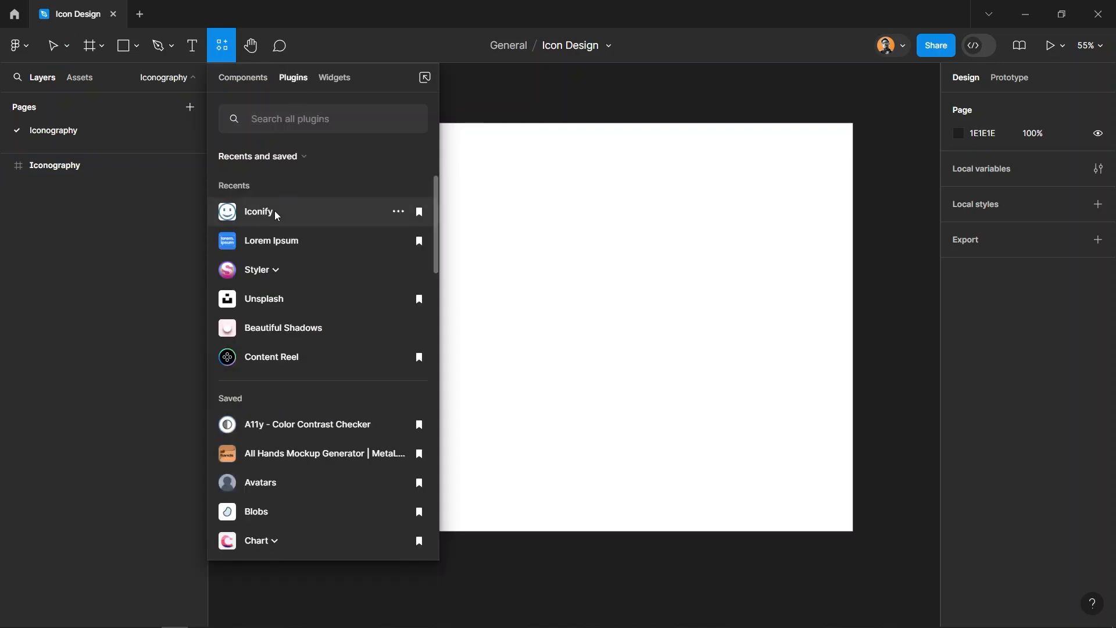
{"action": "left_click", "coordinate": [258, 211]}
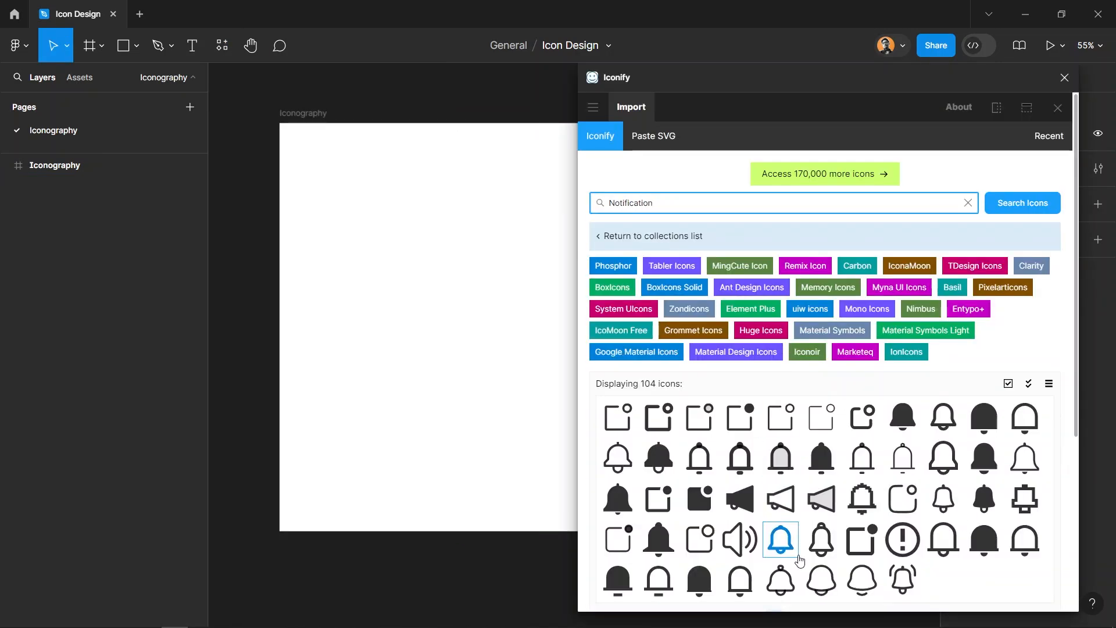
{"action": "left_click", "coordinate": [780, 539]}
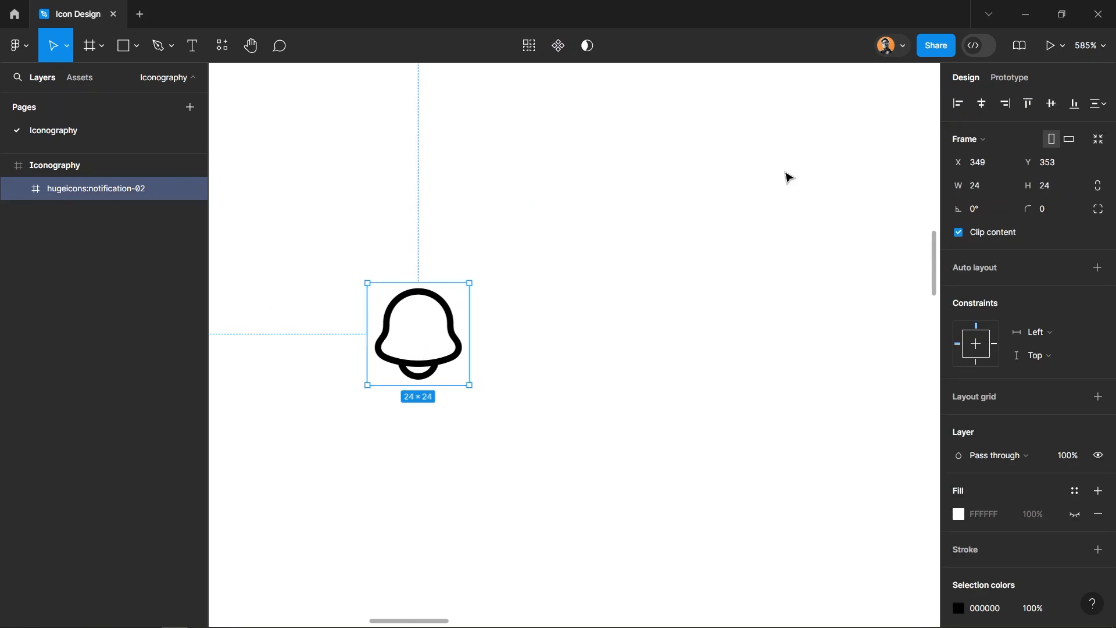
{"action": "left_click", "coordinate": [1053, 185]}
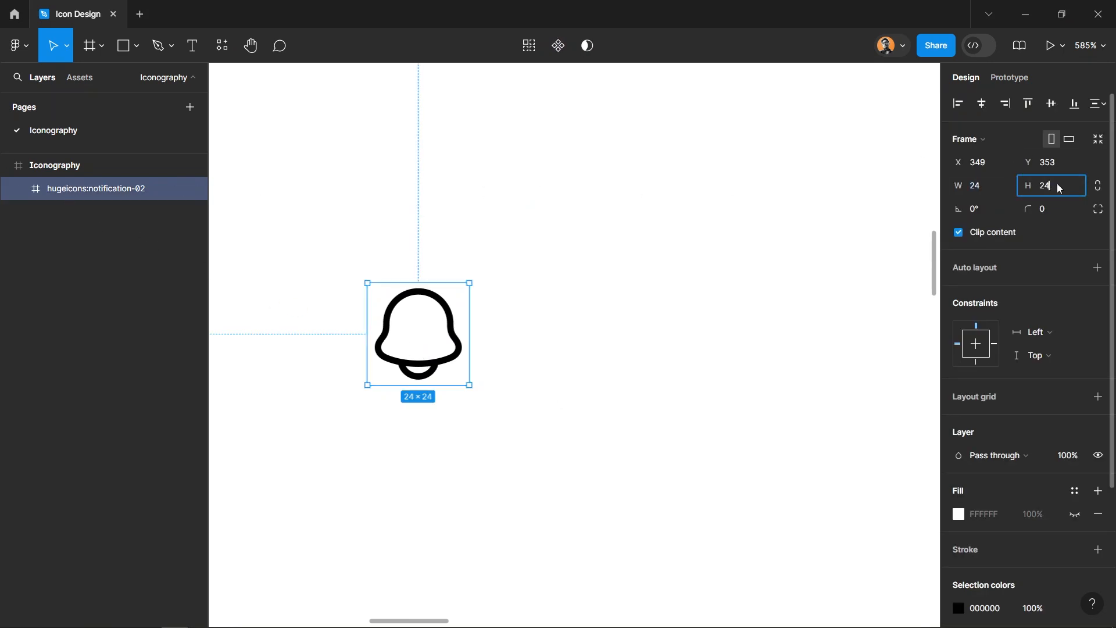
{"action": "mouse_move", "coordinate": [1061, 194]}
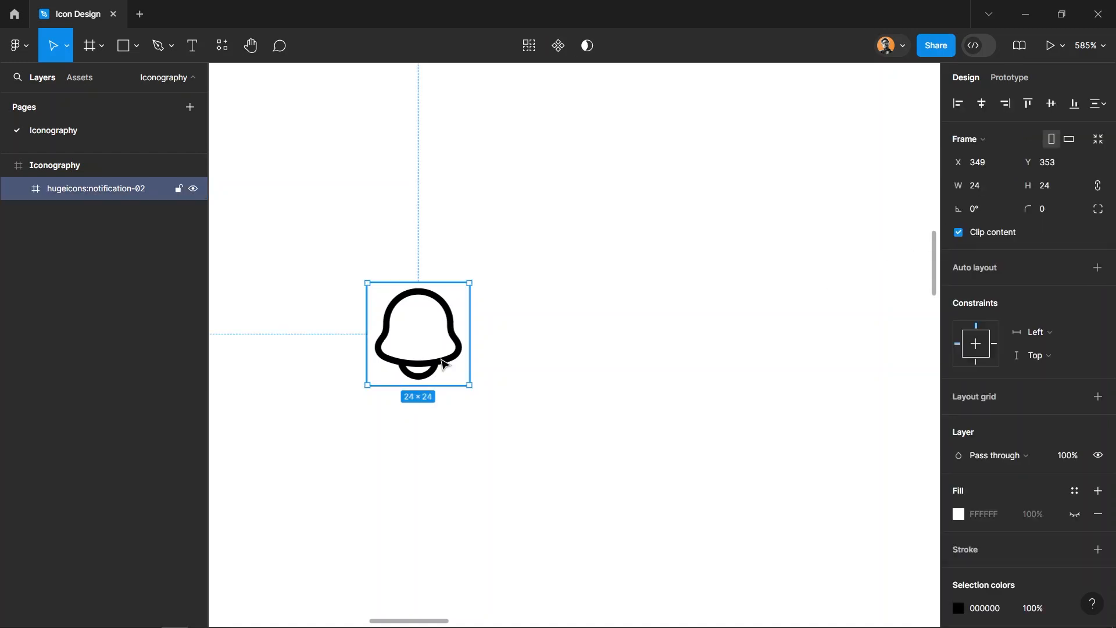
Select the bell's 18×20 vector shape inside the icon frame.
{"action": "double_click", "coordinate": [418, 324]}
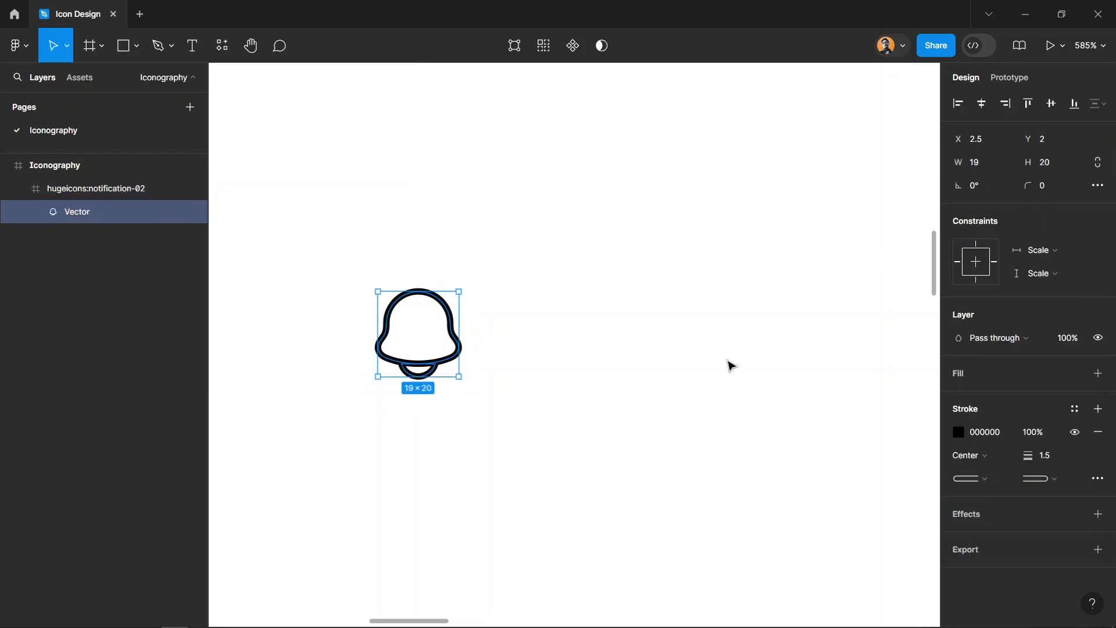
{"action": "mouse_move", "coordinate": [1067, 463]}
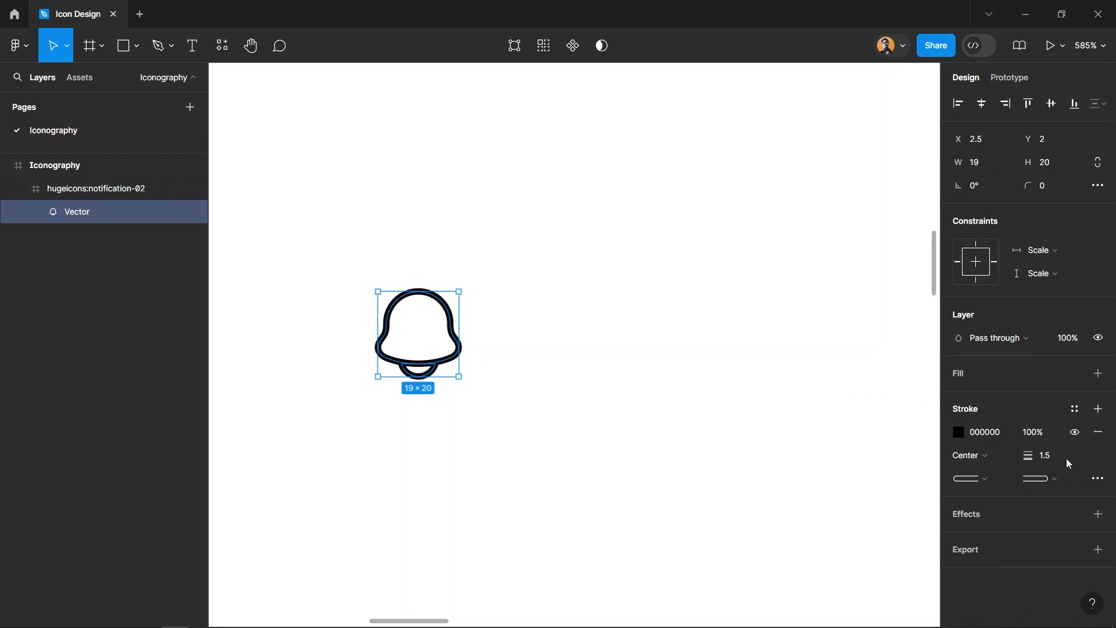
{"action": "left_click", "coordinate": [1041, 455]}
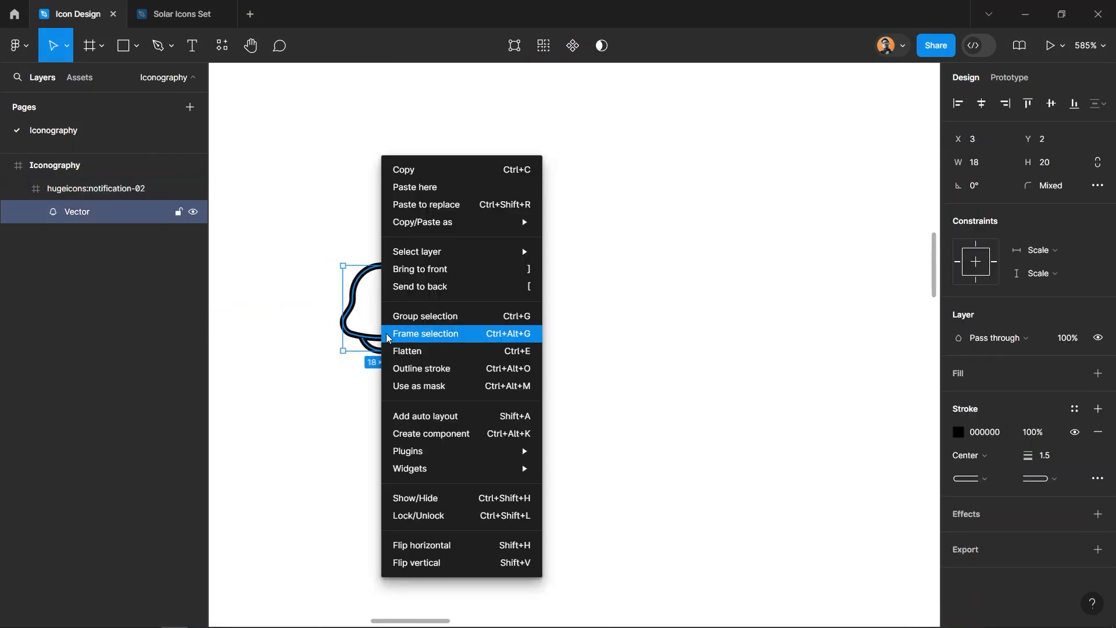
{"action": "mouse_move", "coordinate": [465, 369]}
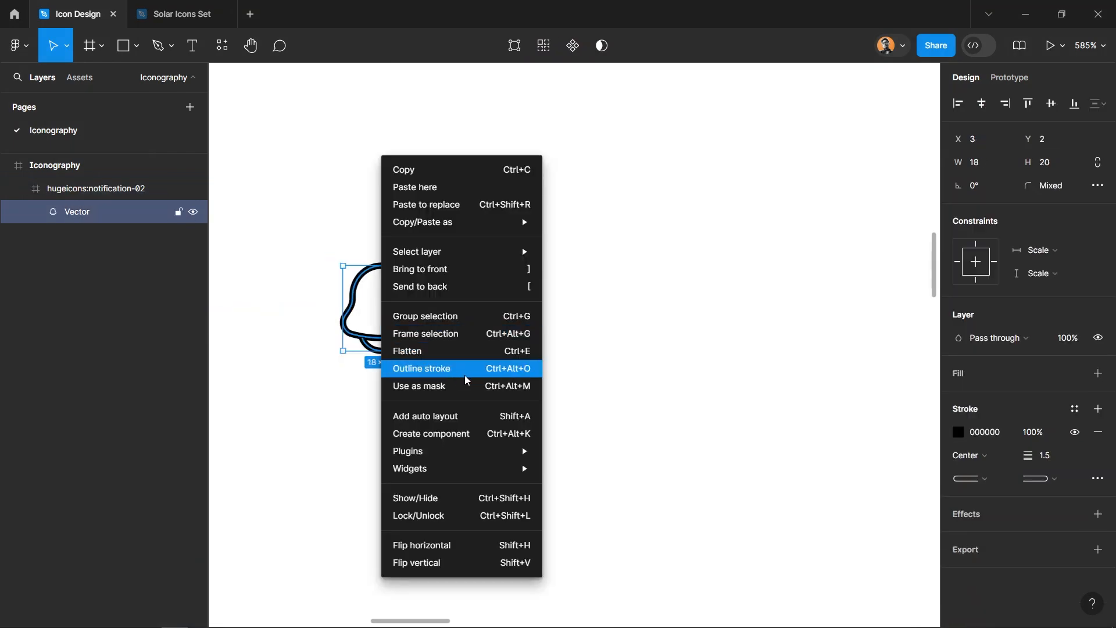
Outline the bell vector's 1.5 stroke into a filled shape.
{"action": "left_click", "coordinate": [421, 369]}
{"action": "type", "text": "notificatio"}
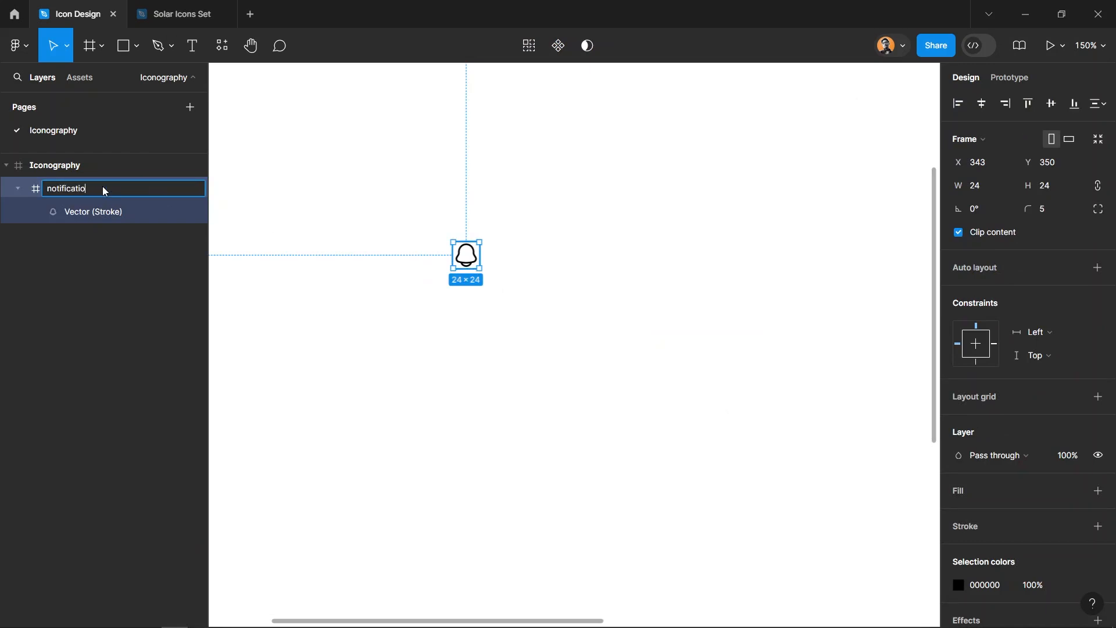
Confirm the icon frame's new name 'notification'.
{"action": "left_click", "coordinate": [601, 220]}
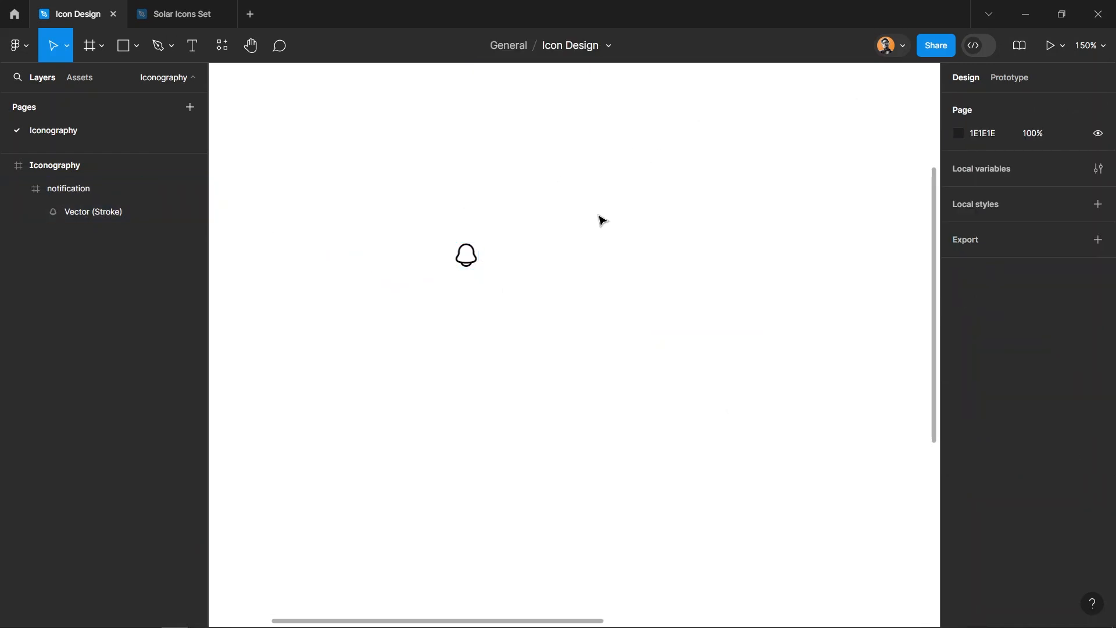